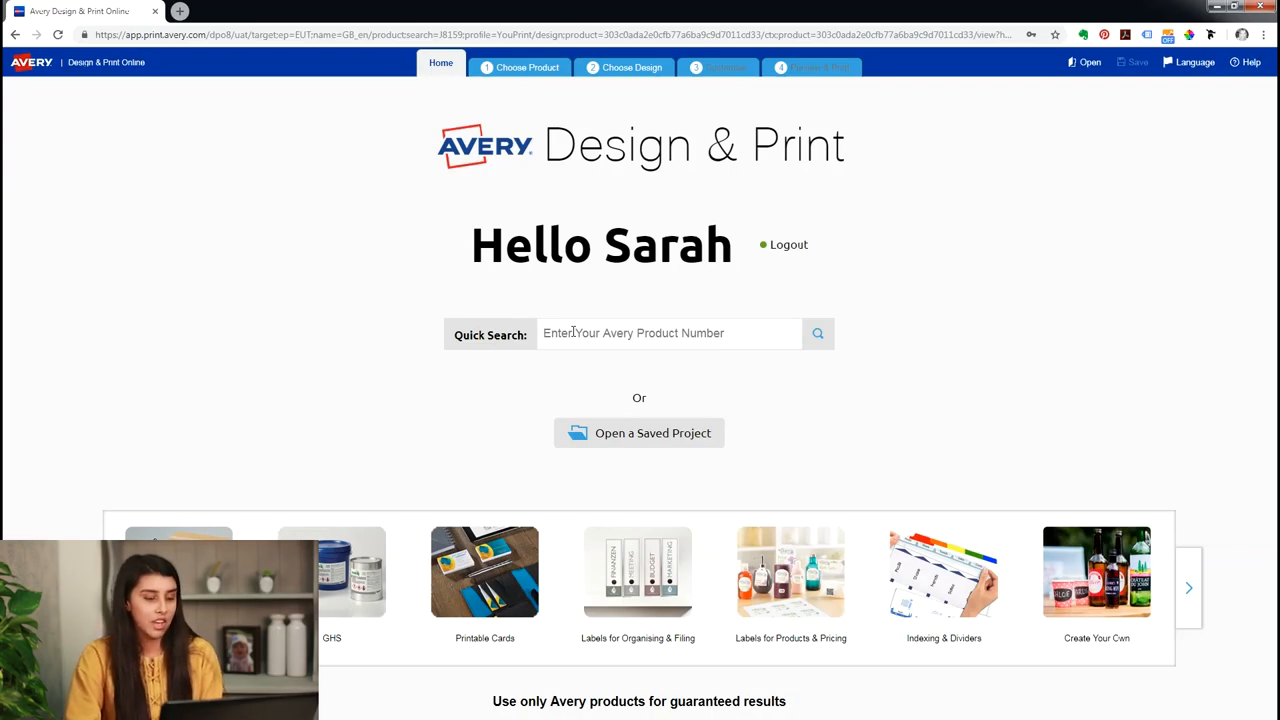
- Search for label product J8159 from the Home page Quick Search
{"action": "type", "text": "J81"}
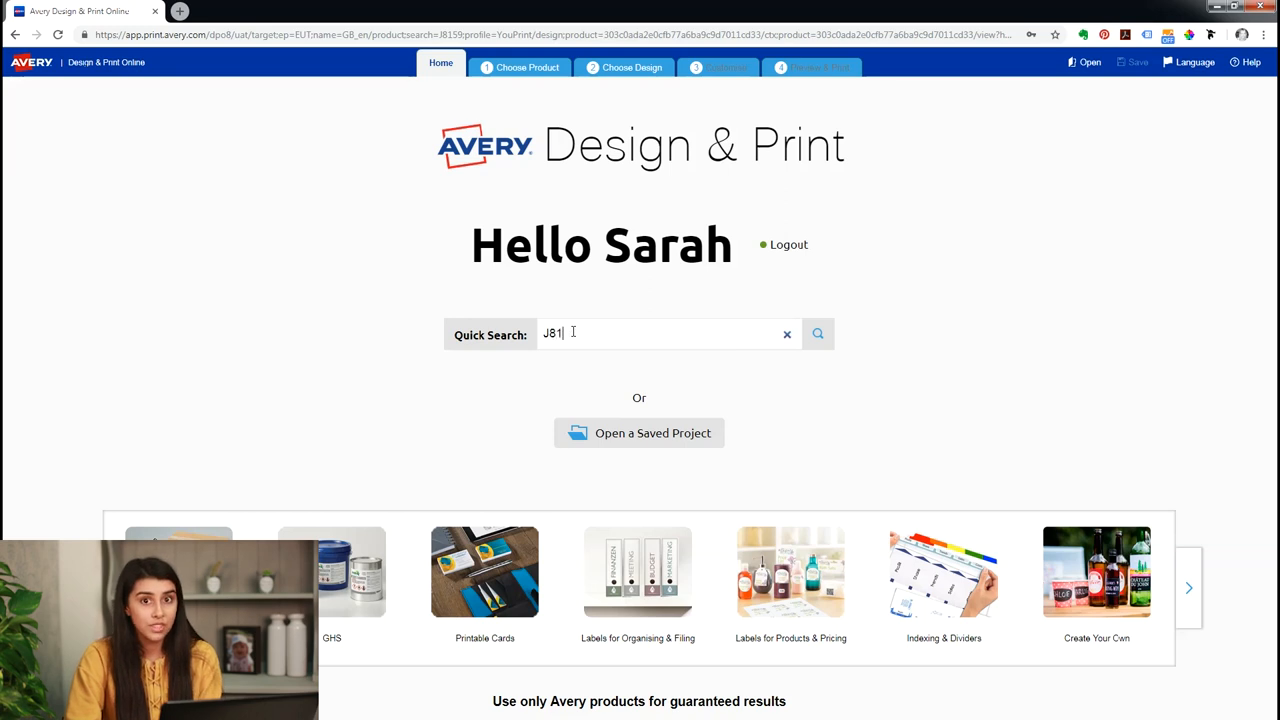
{"action": "left_click", "coordinate": [817, 333]}
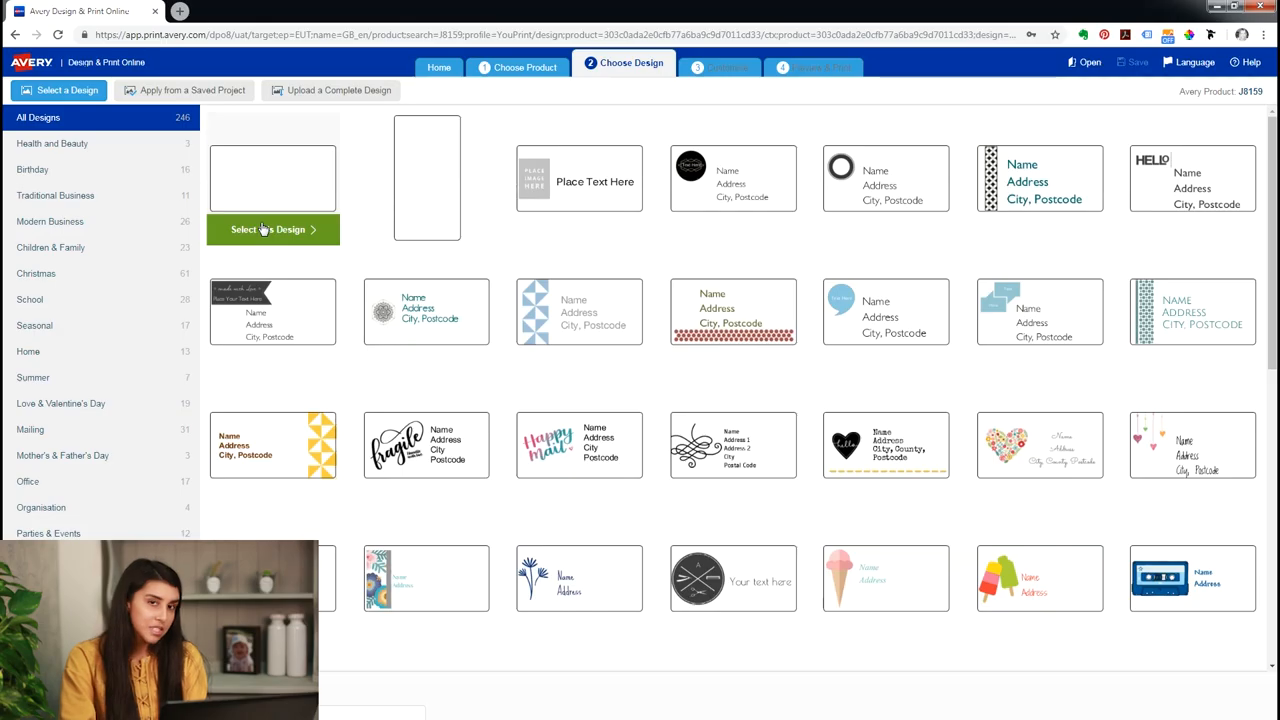
- Choose the blank template, zoom the label to about 272% and add a text box
{"action": "left_click", "coordinate": [272, 229]}
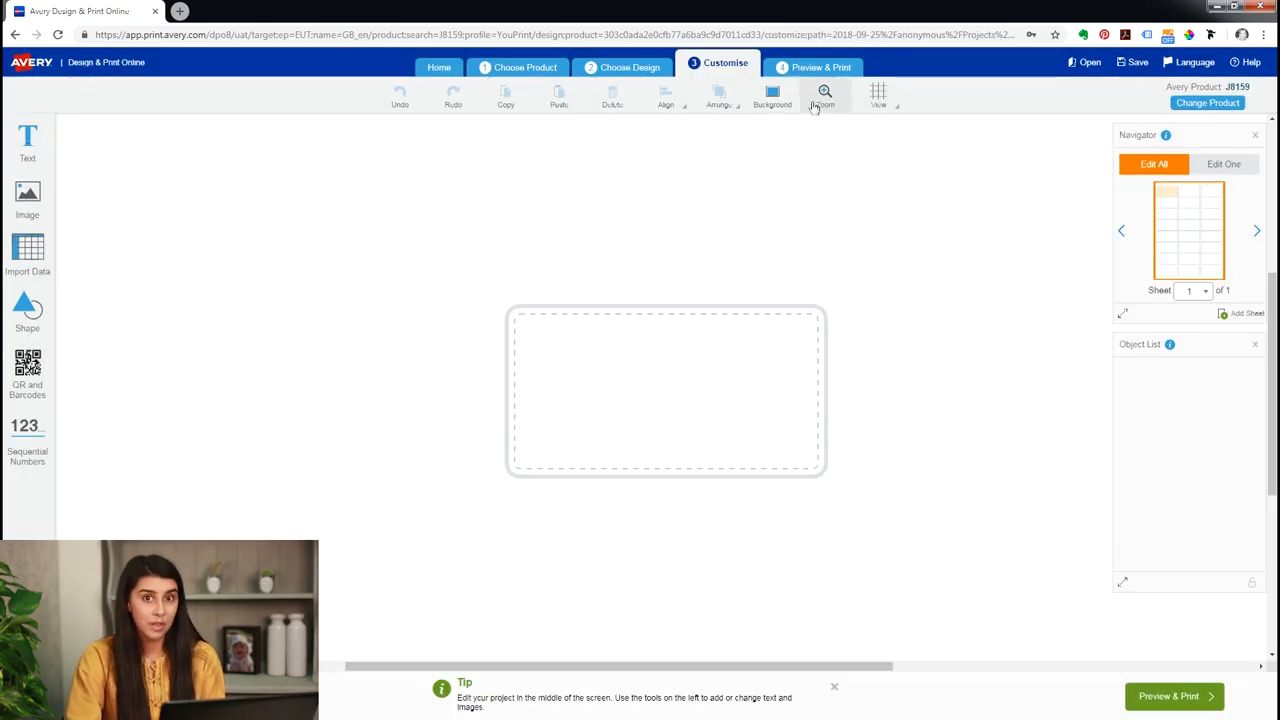
{"action": "left_click", "coordinate": [824, 97]}
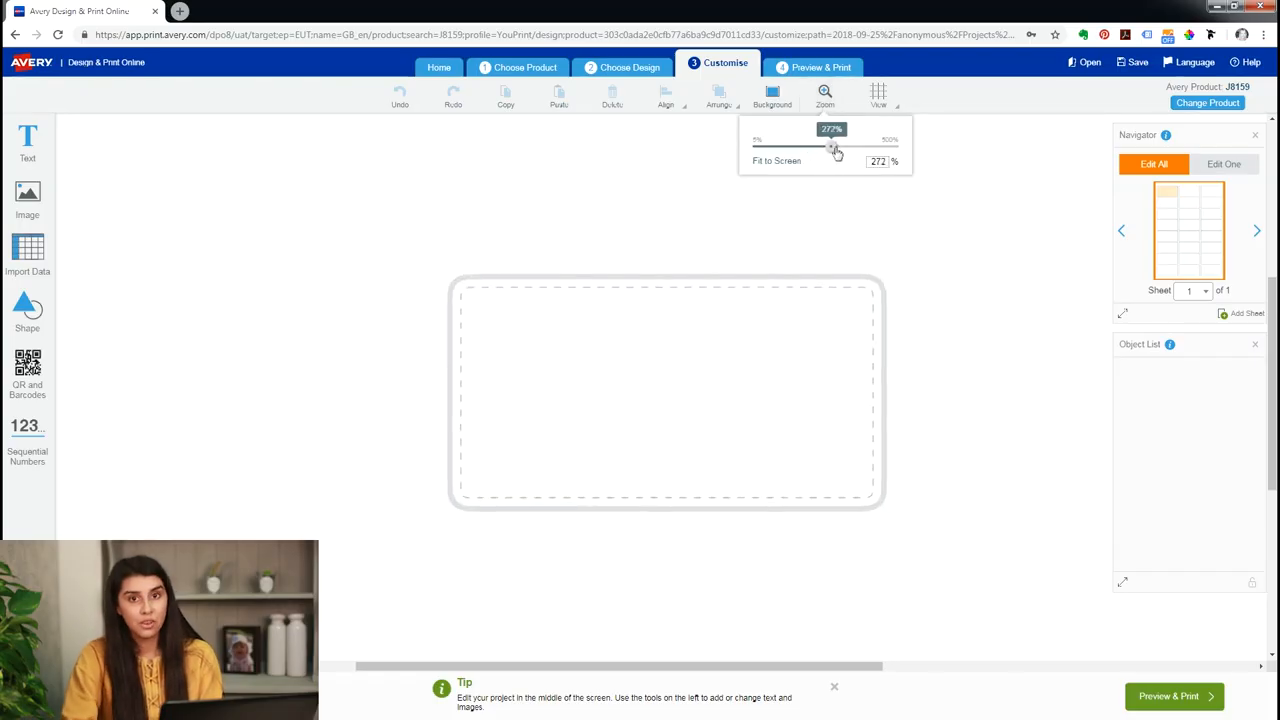
{"action": "left_click_drag", "start_coordinate": [835, 146], "coordinate": [845, 146]}
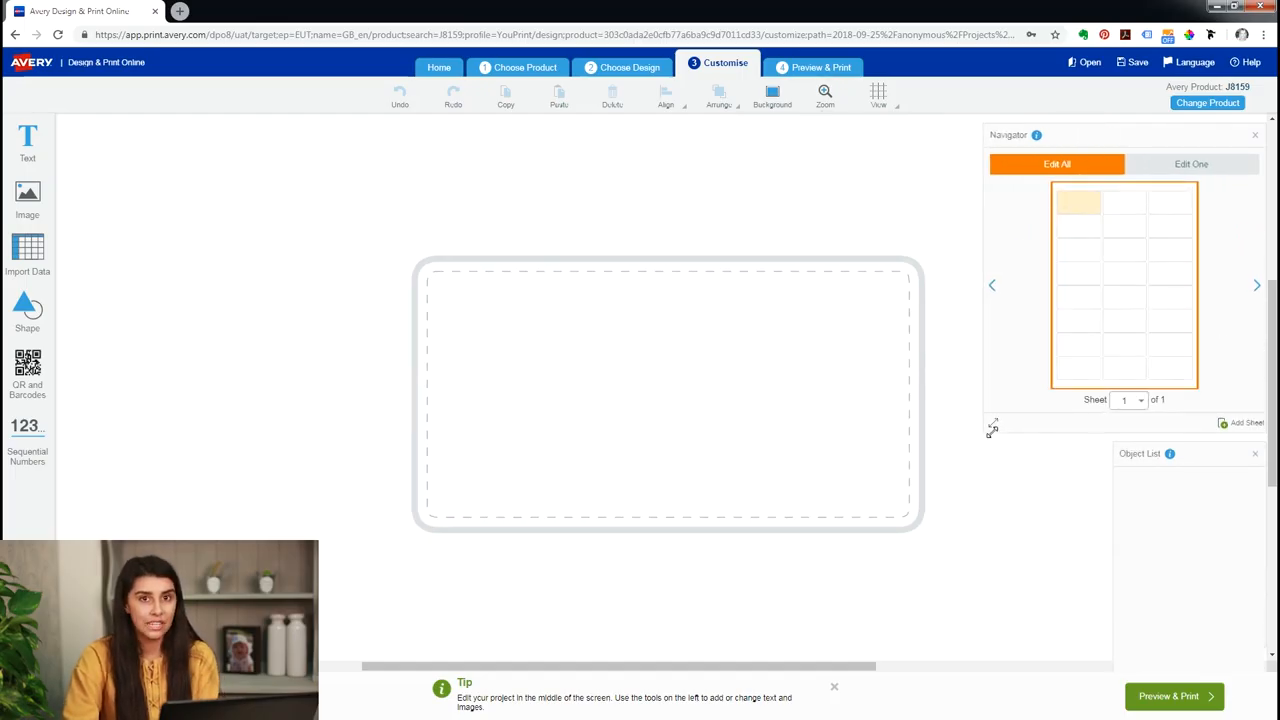
{"action": "left_click", "coordinate": [27, 145]}
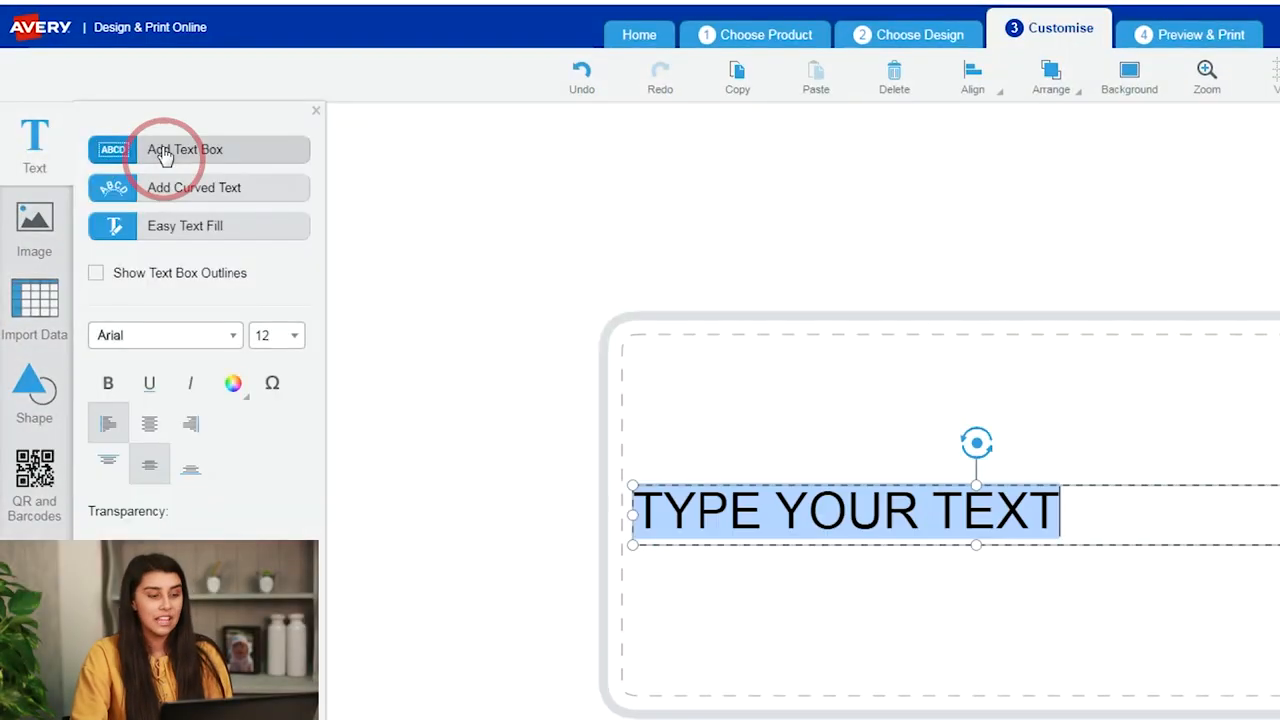
- Enter the heading 'The Andersons have moved!' at size 20, then add a second text box
{"action": "type", "text": "The Andr"}
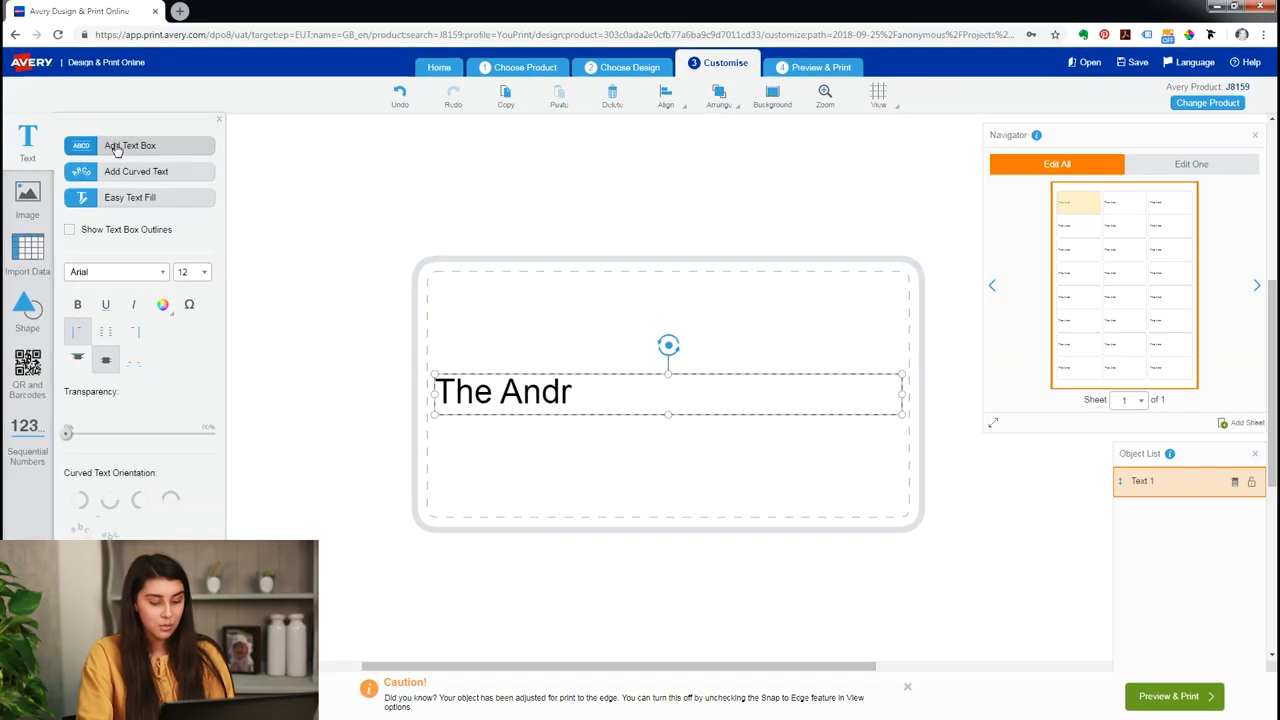
{"action": "type", "text": "esons"}
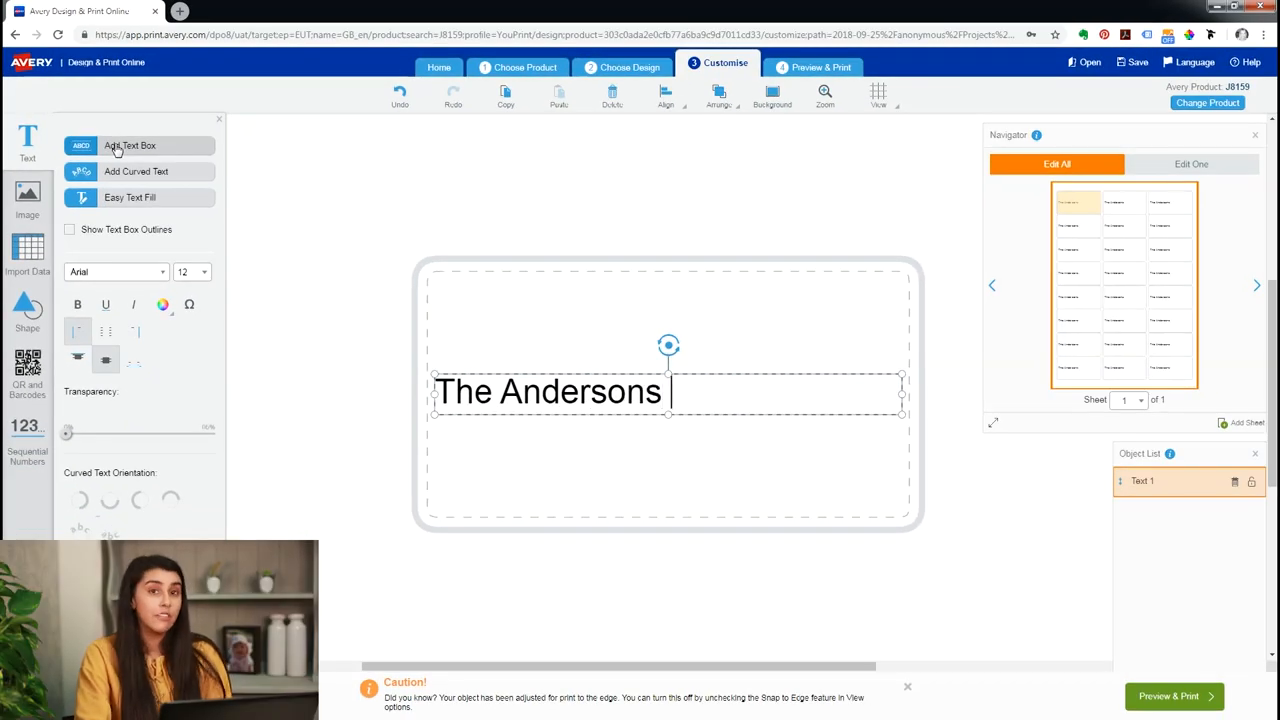
{"action": "type", "text": "have moved!"}
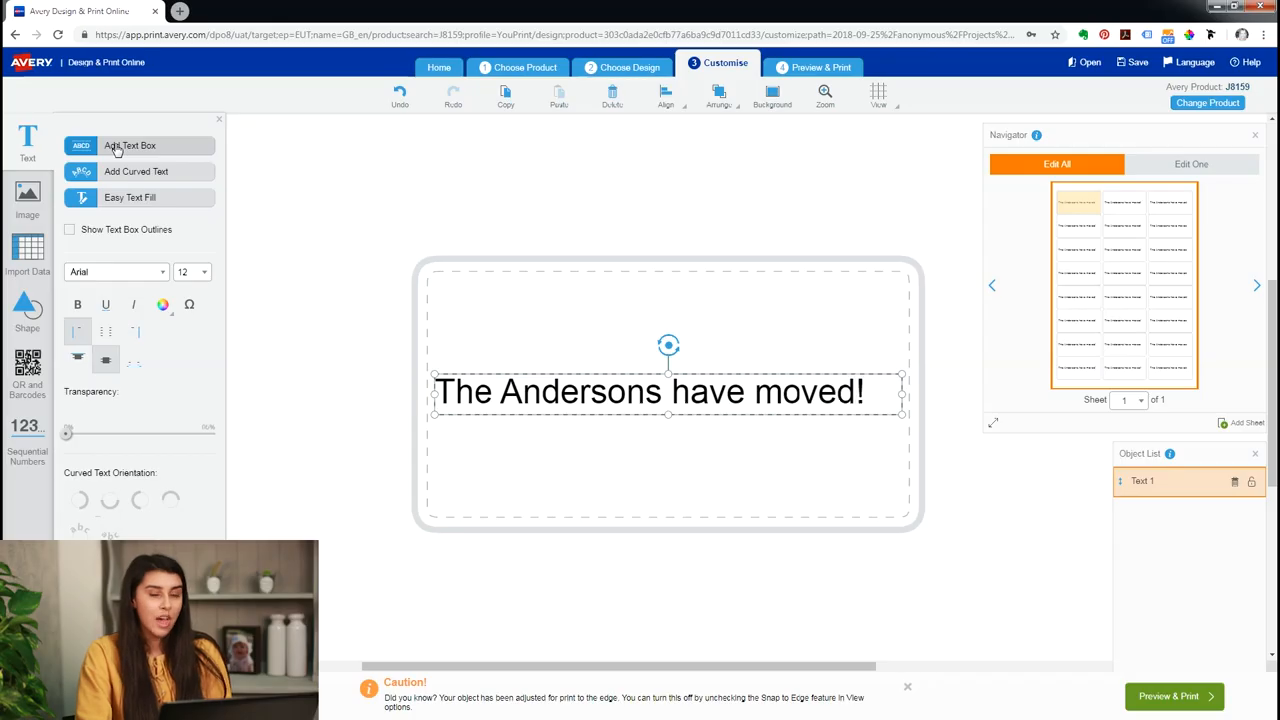
{"action": "triple_click", "coordinate": [650, 391]}
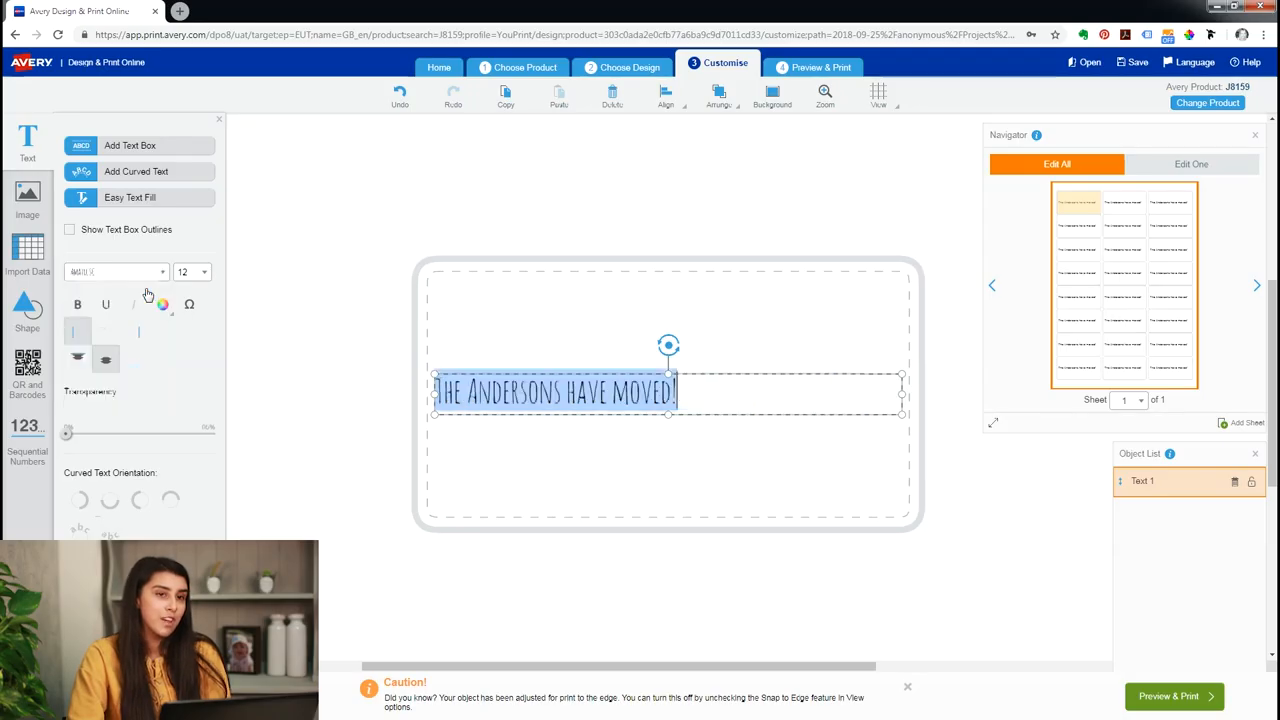
{"action": "left_click", "coordinate": [202, 272]}
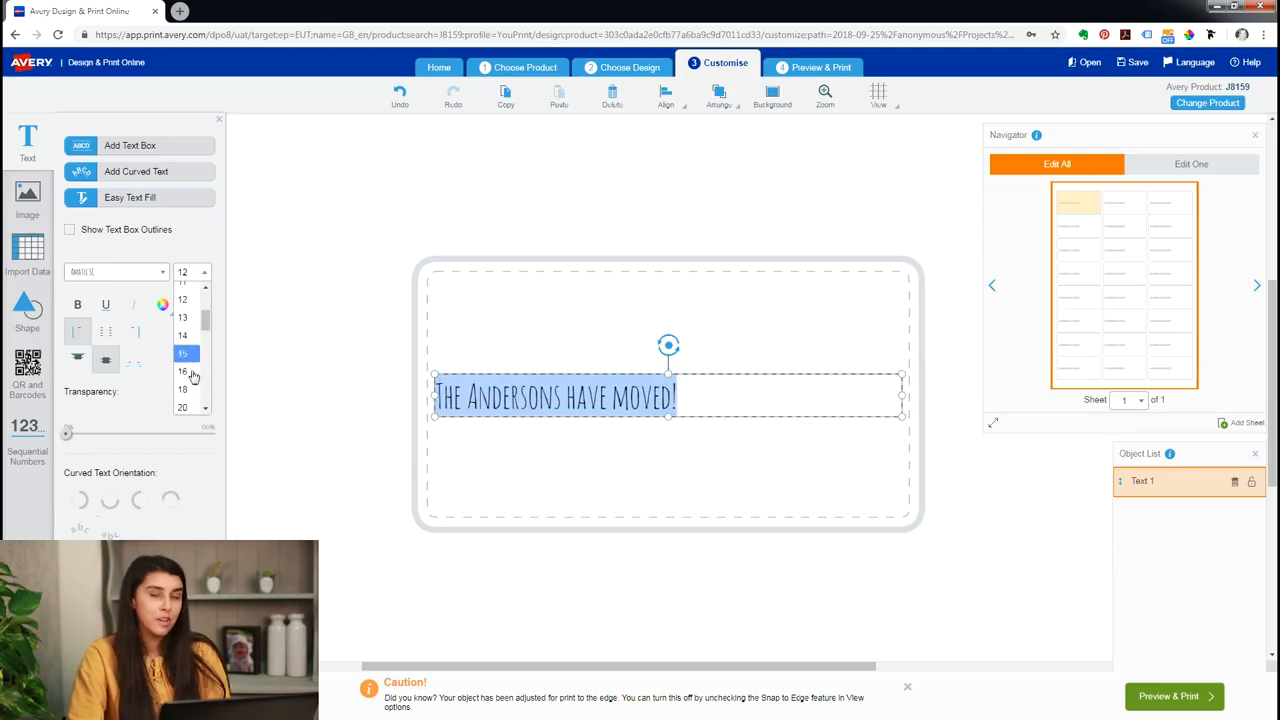
{"action": "left_click", "coordinate": [182, 407]}
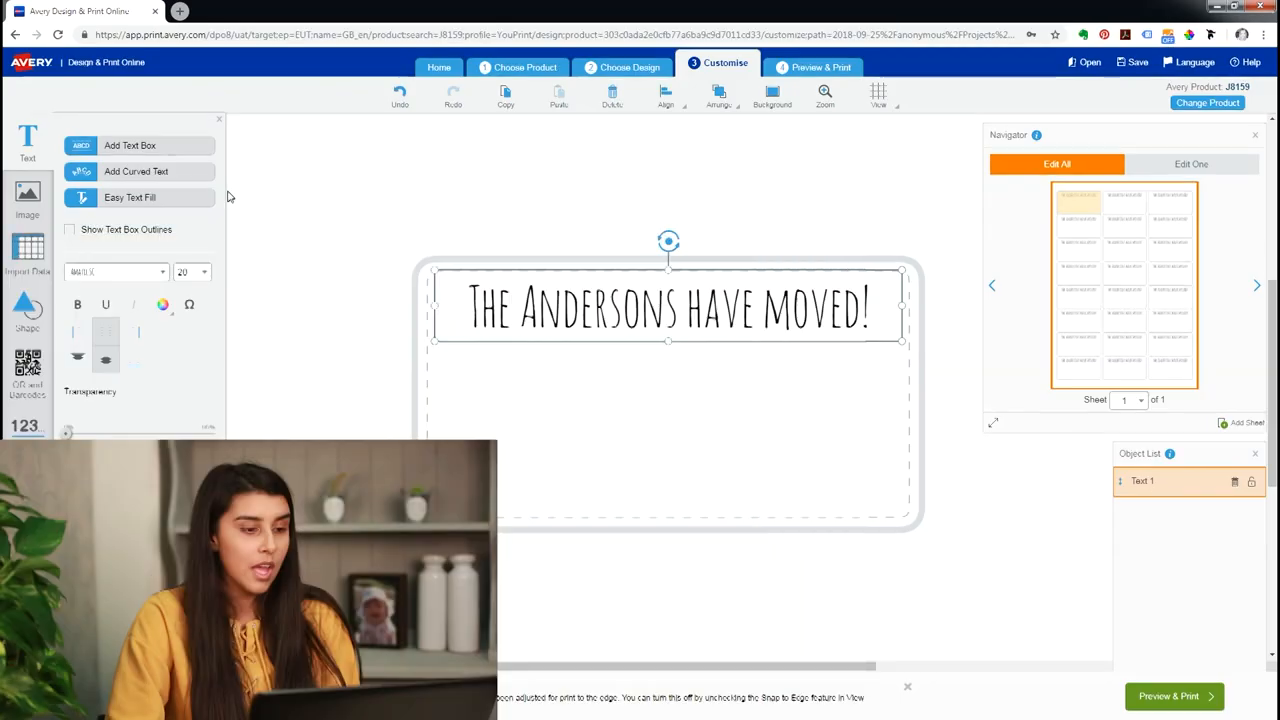
{"action": "left_click", "coordinate": [130, 145]}
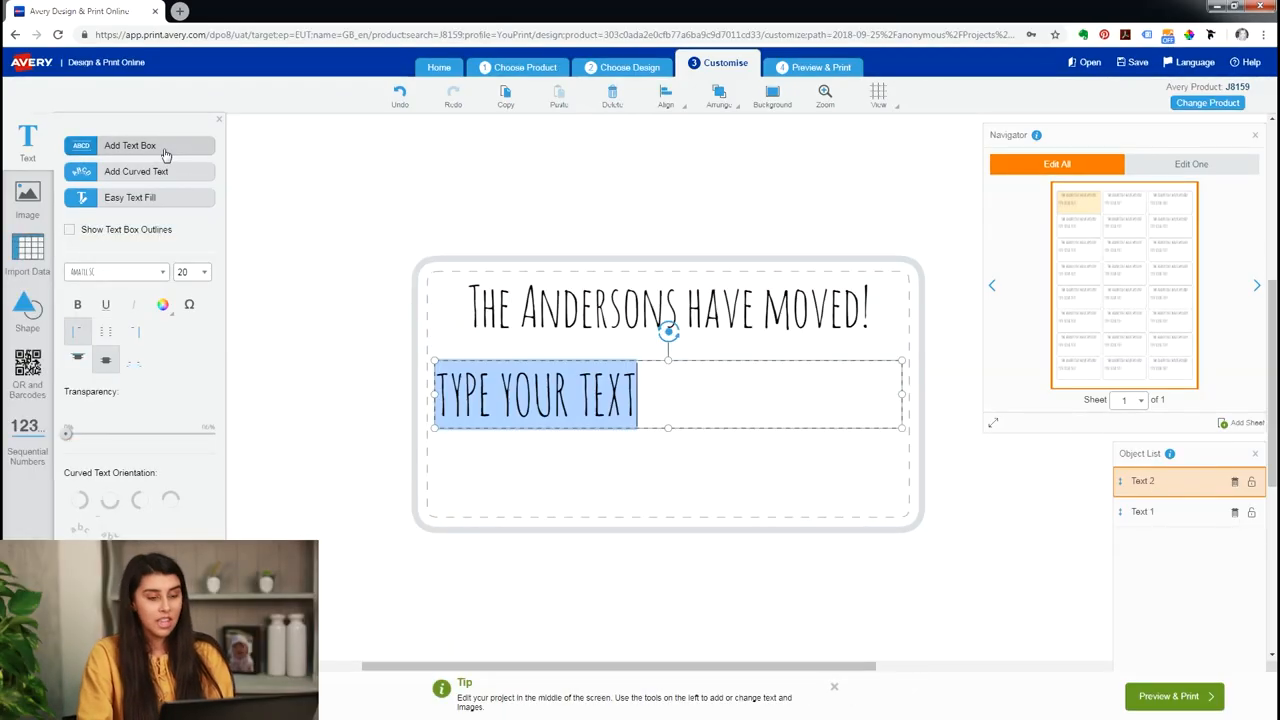
- Enter the two-line address: 23 The Crescent, North Wells, PK23 6RT
{"action": "type", "text": "23 The Scre"}
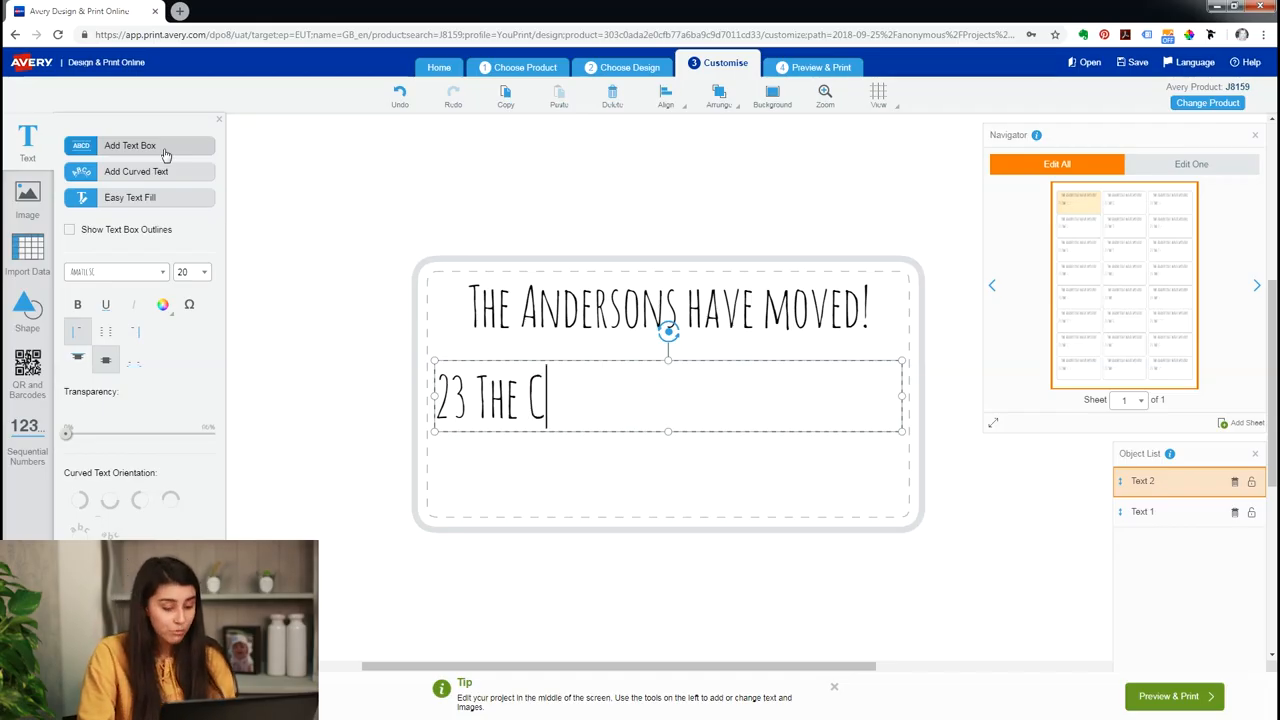
{"action": "type", "text": "rescent"}
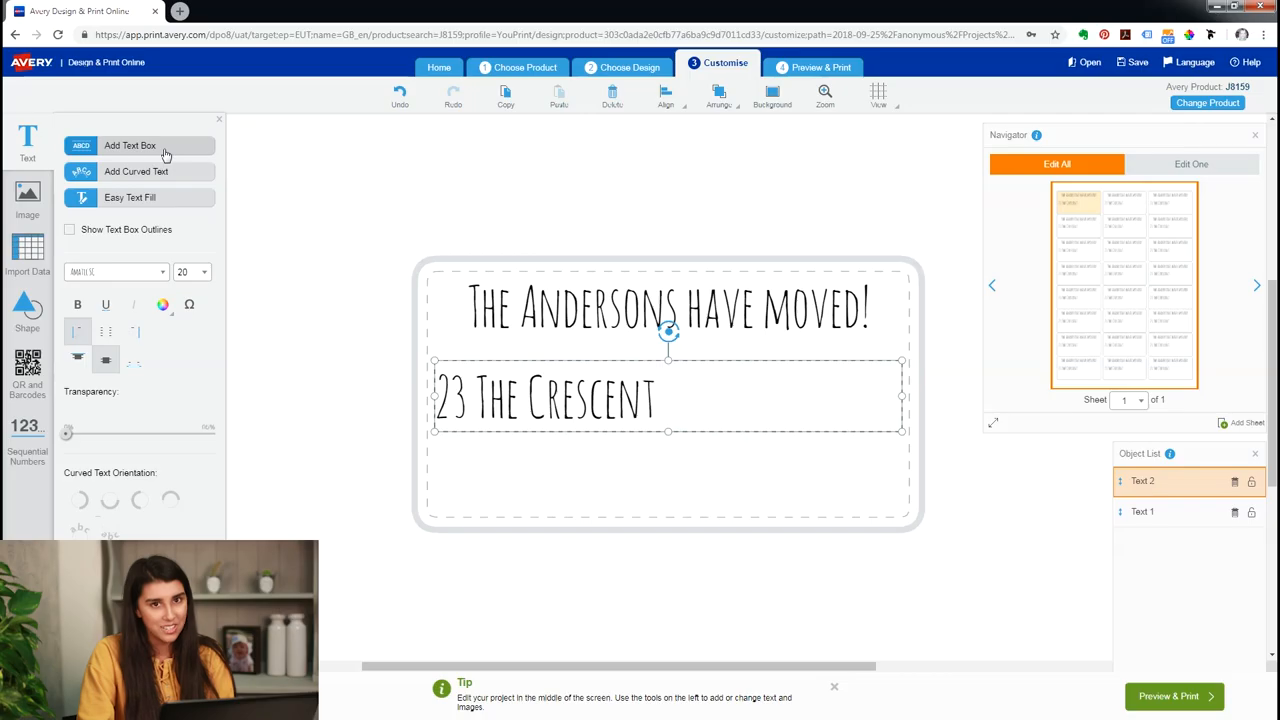
{"action": "type", "text": "Not"}
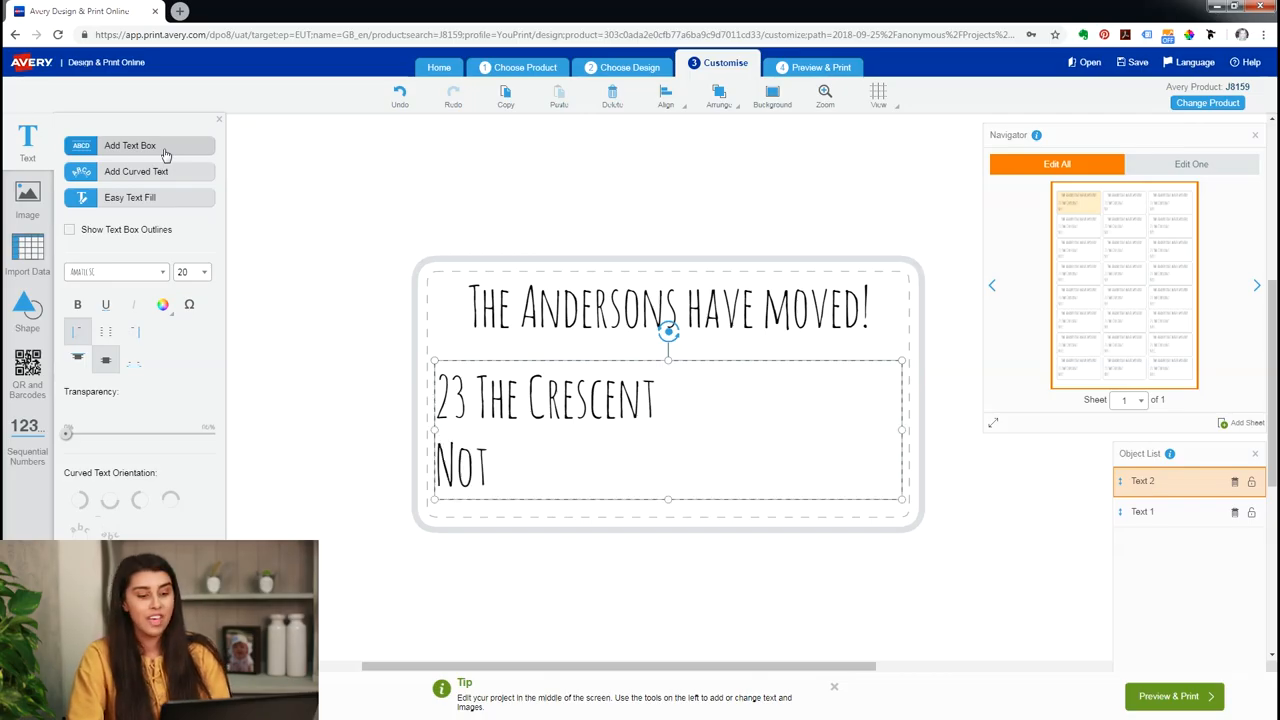
{"action": "type", "text": "orth Wells, PK"}
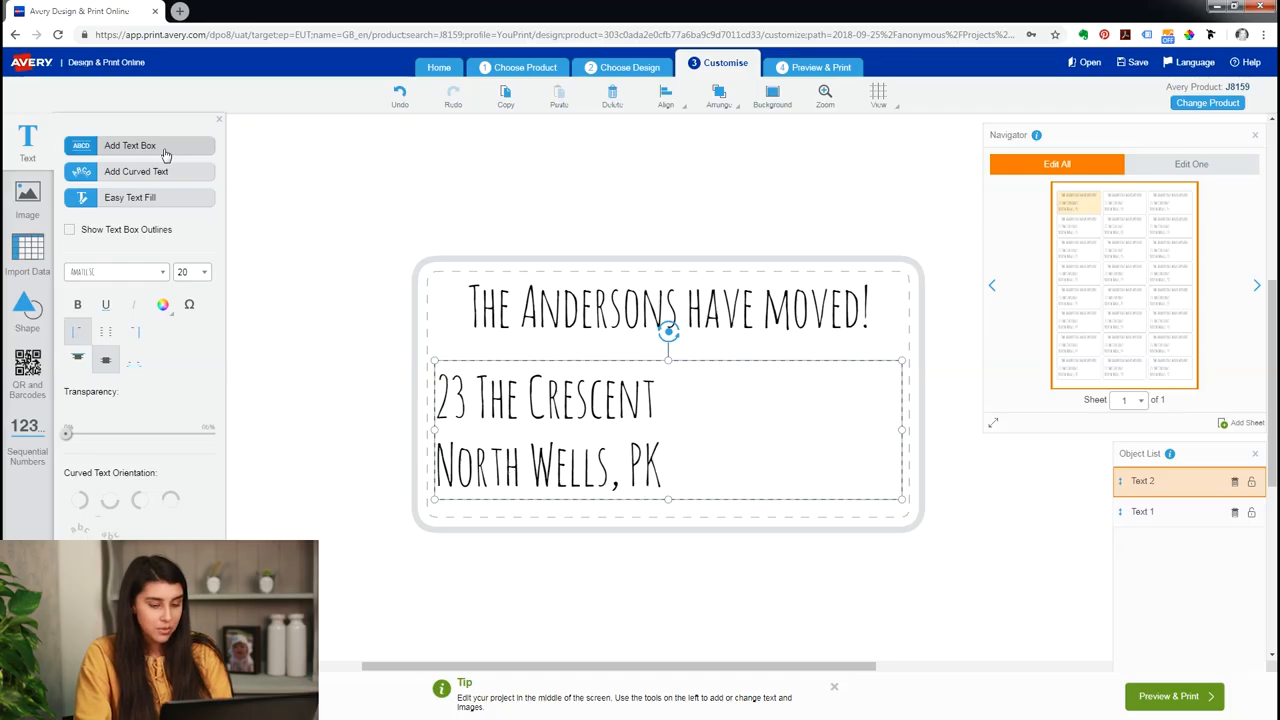
{"action": "type", "text": "23"}
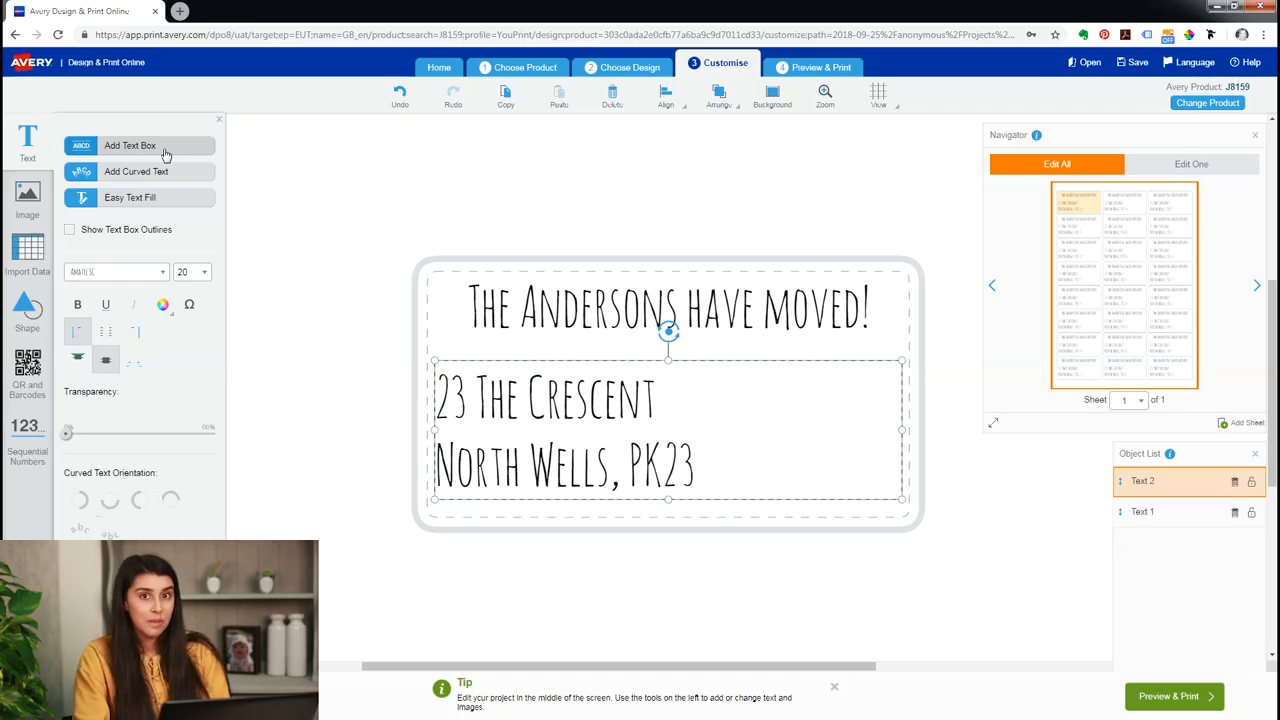
{"action": "type", "text": "6rt"}
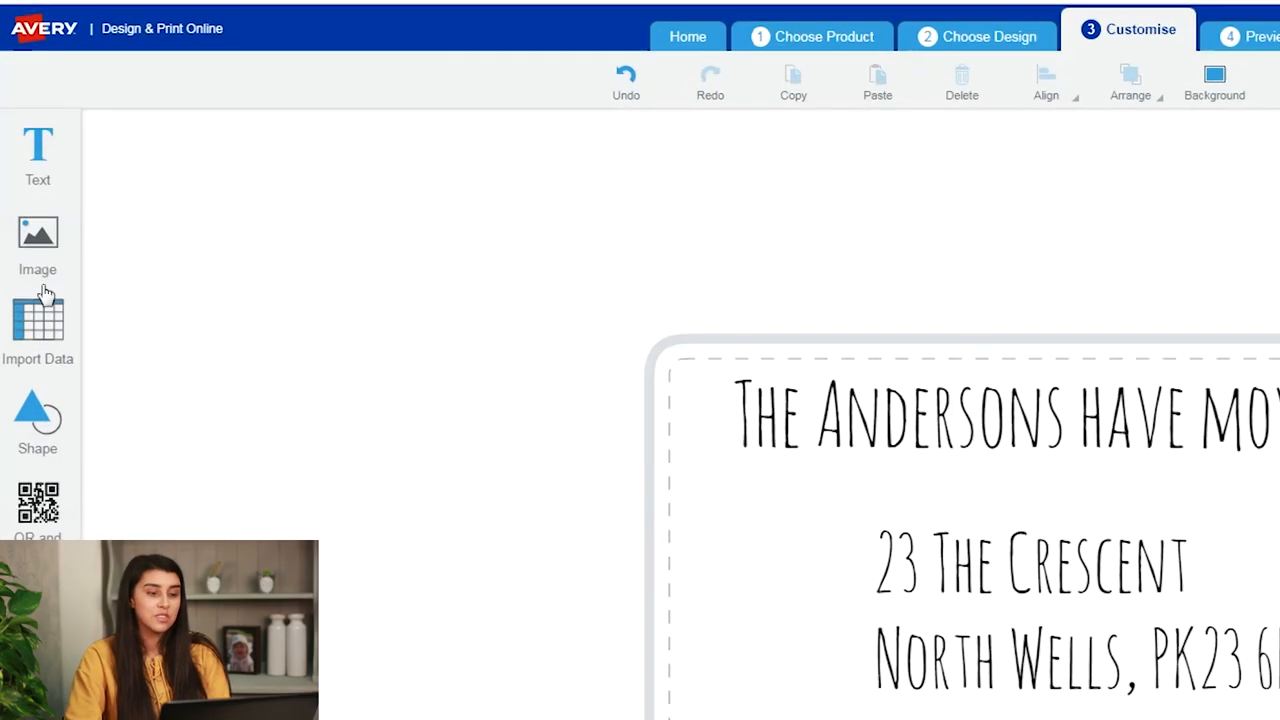
{"action": "left_click", "coordinate": [37, 245]}
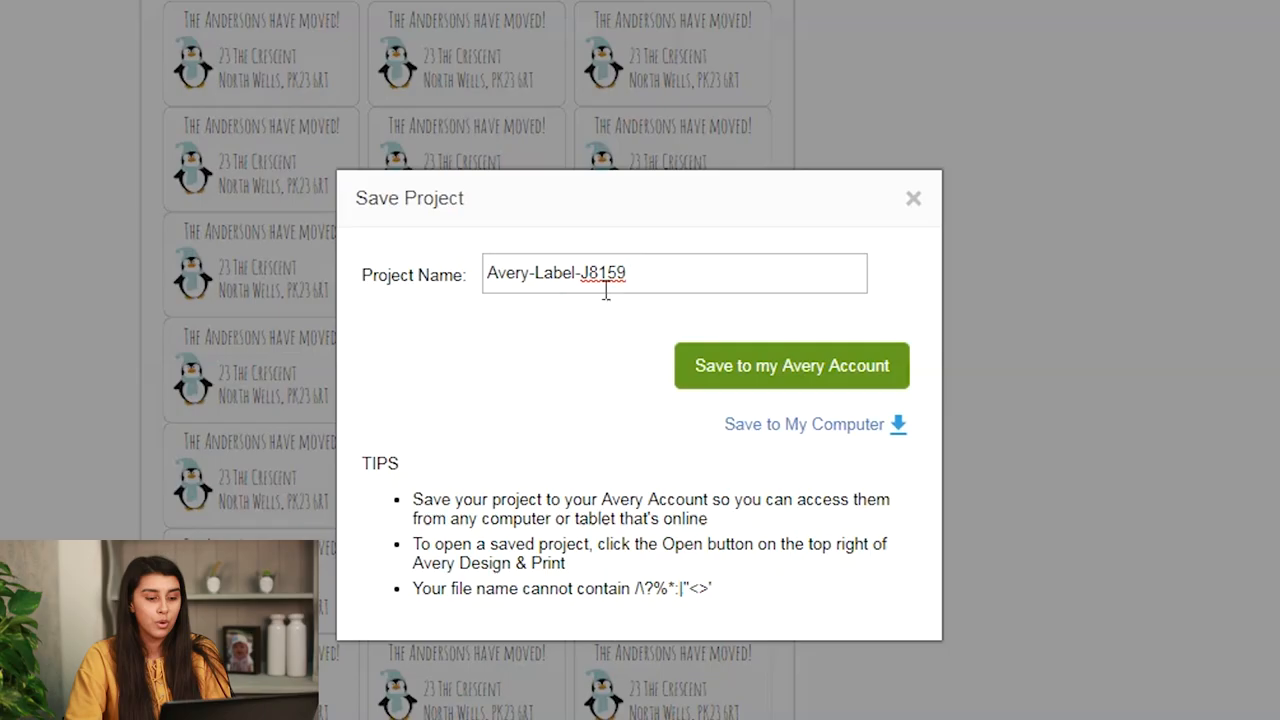
- Name the project 'New Address' and save it to the Avery account
{"action": "type", "text": "New Address"}
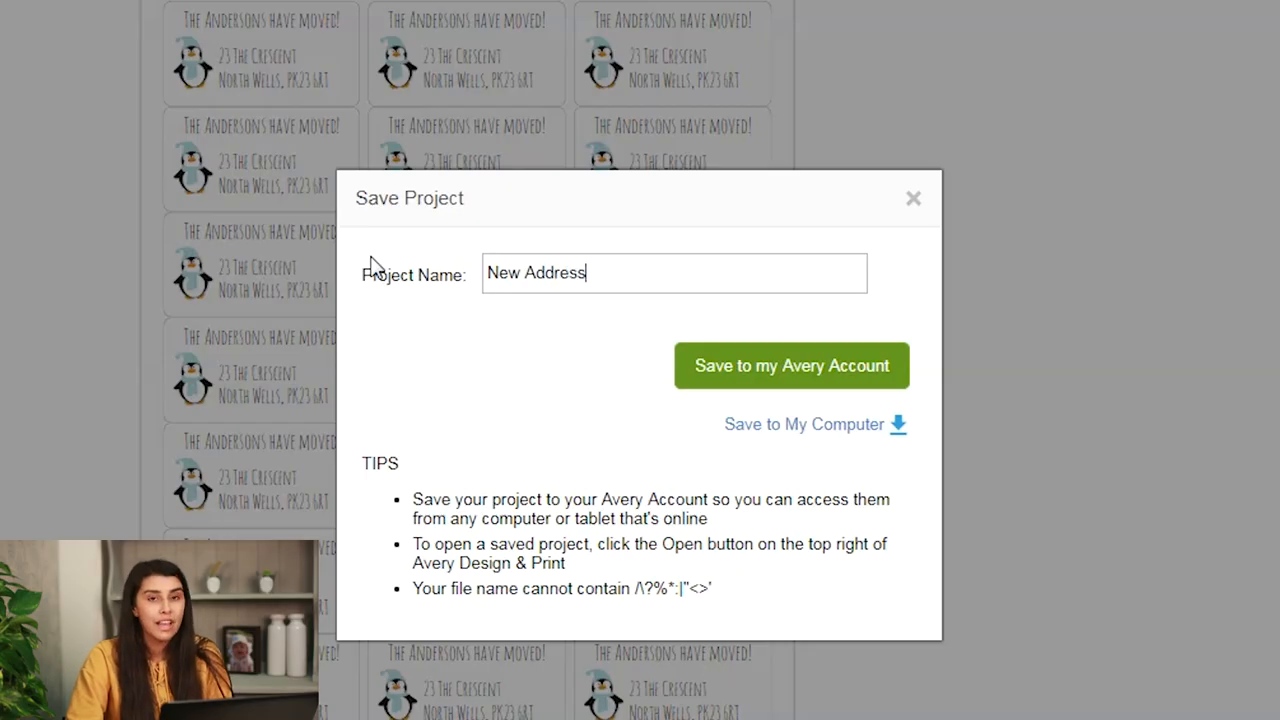
{"action": "left_click", "coordinate": [791, 365]}
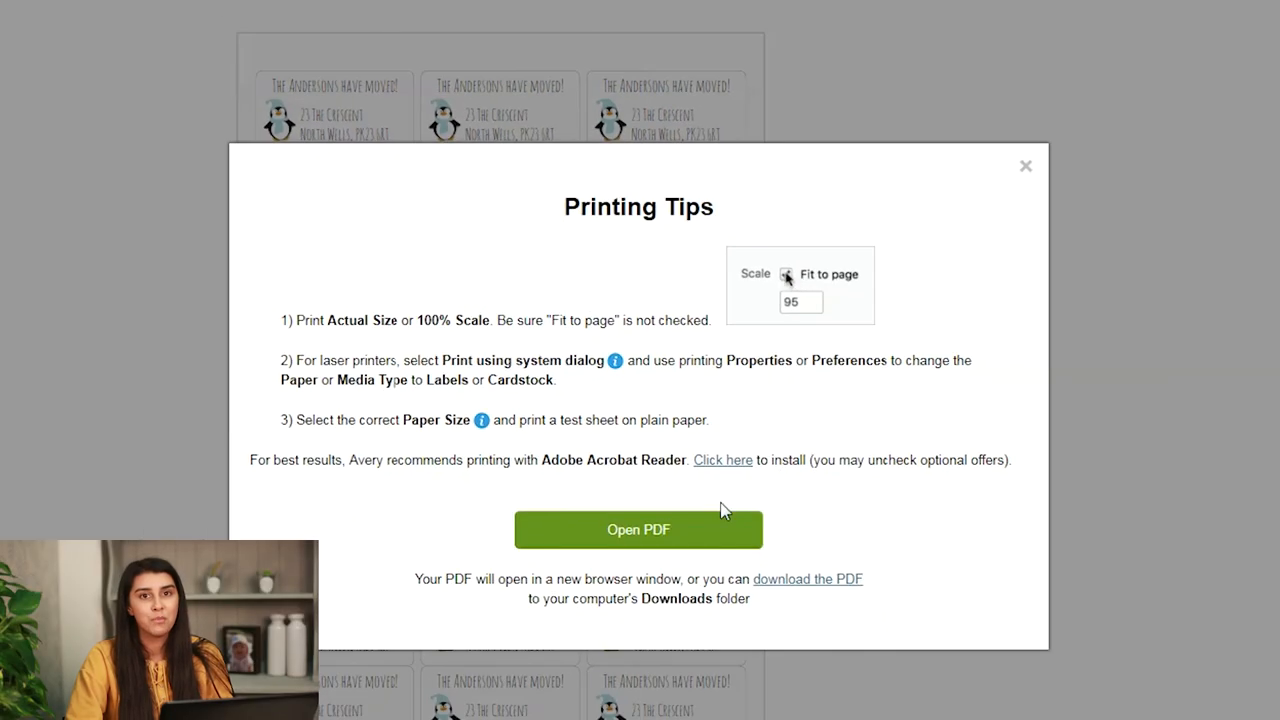
- Step through the printing tips and open the label sheet as a PDF
{"action": "left_click", "coordinate": [786, 274]}
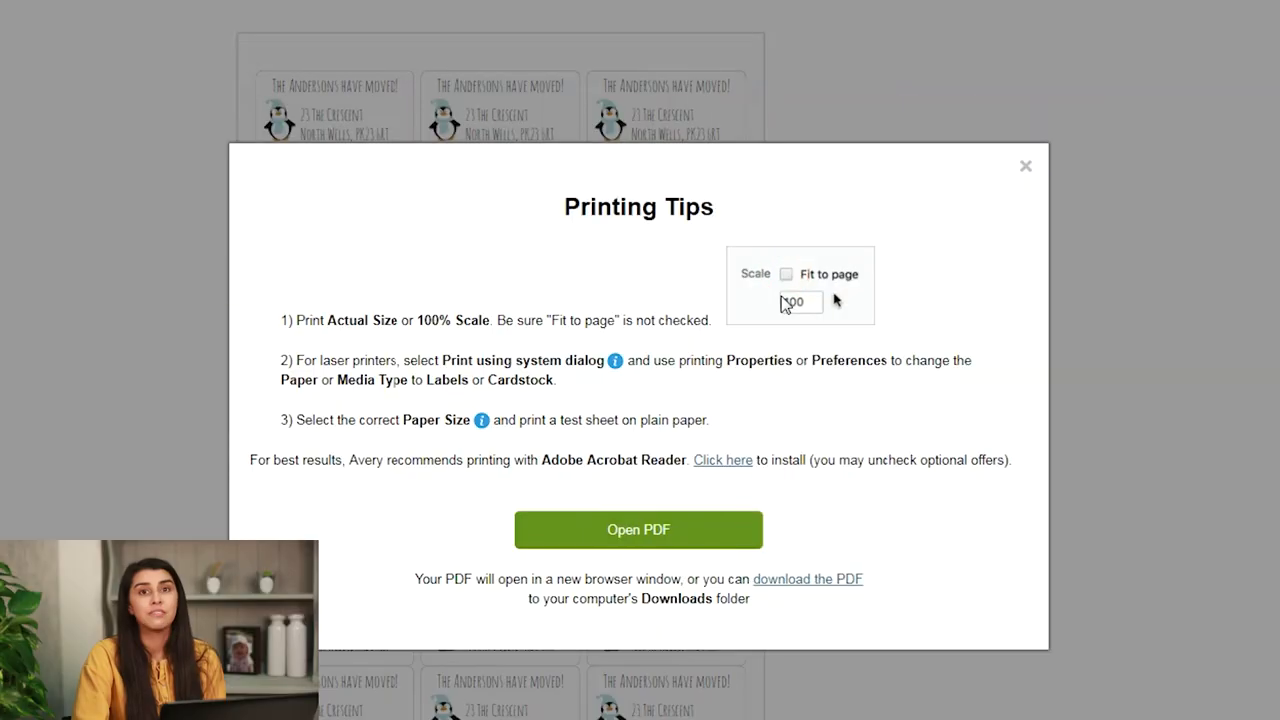
{"action": "left_click", "coordinate": [786, 274]}
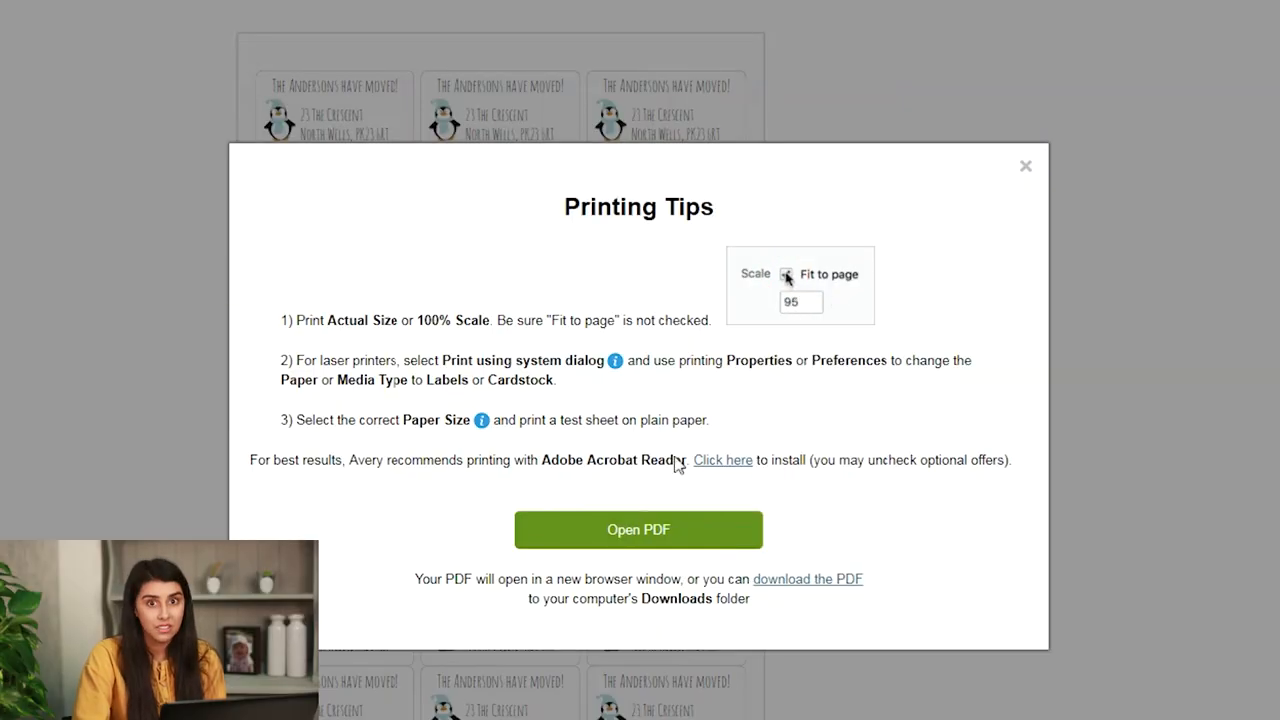
{"action": "left_click", "coordinate": [638, 529]}
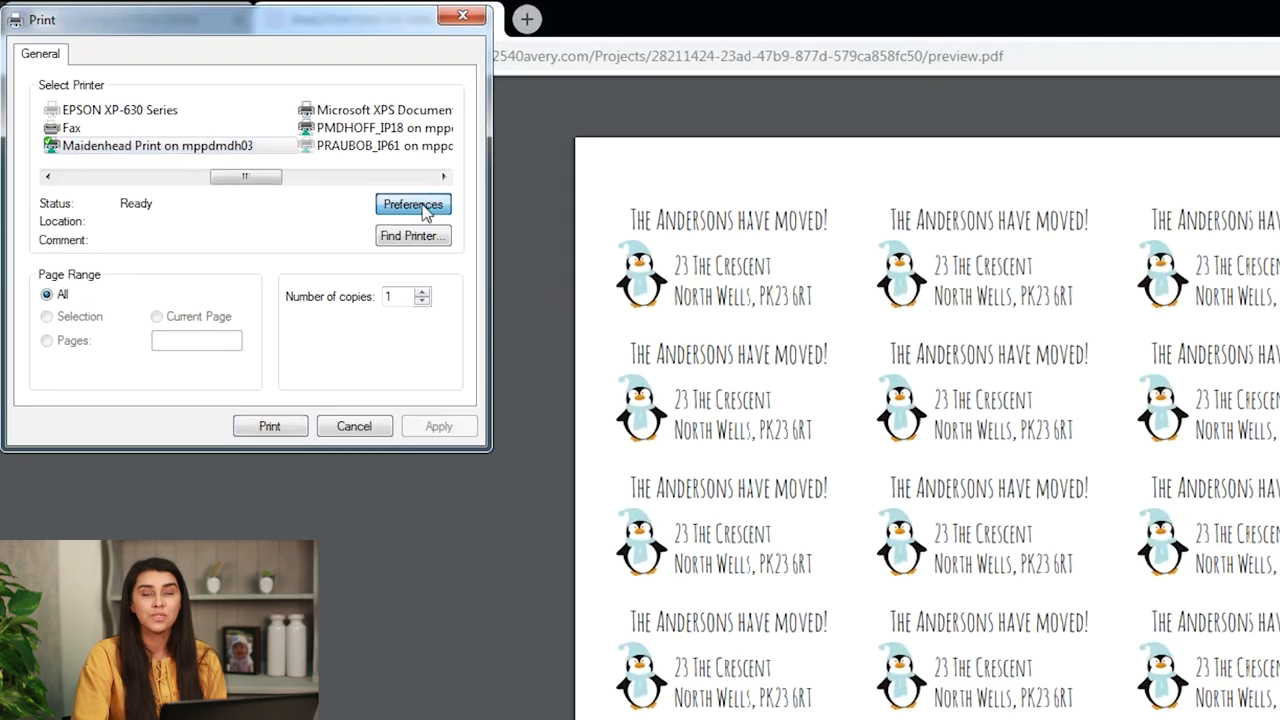
- Set printer preferences to Labels media from the multipurpose tray in full colour and confirm
{"action": "left_click", "coordinate": [413, 204]}
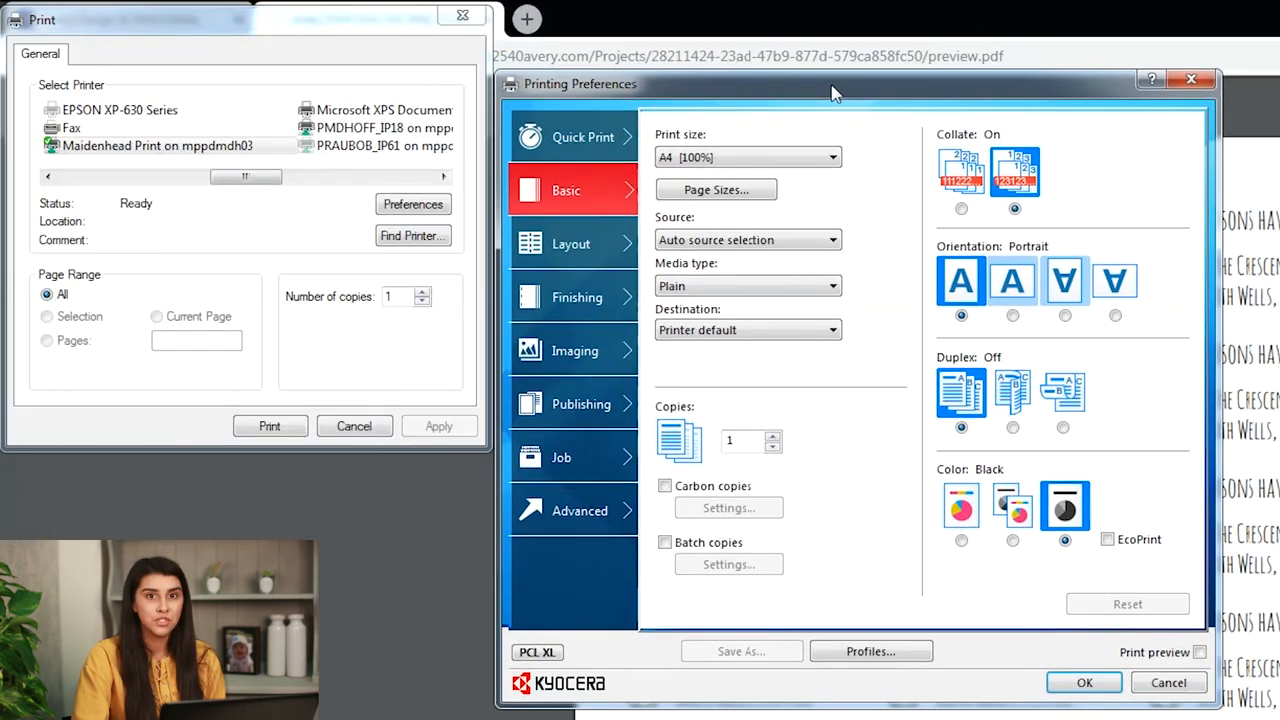
{"action": "left_click", "coordinate": [748, 239]}
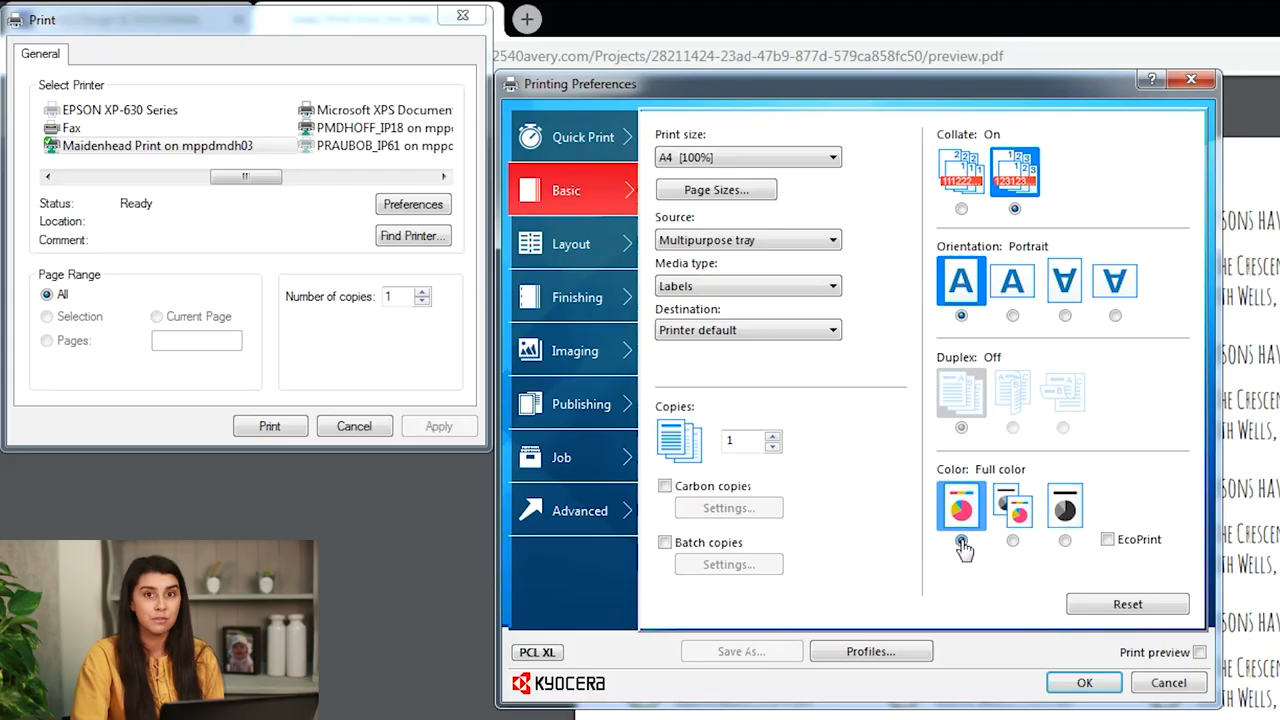
{"action": "left_click", "coordinate": [1084, 682]}
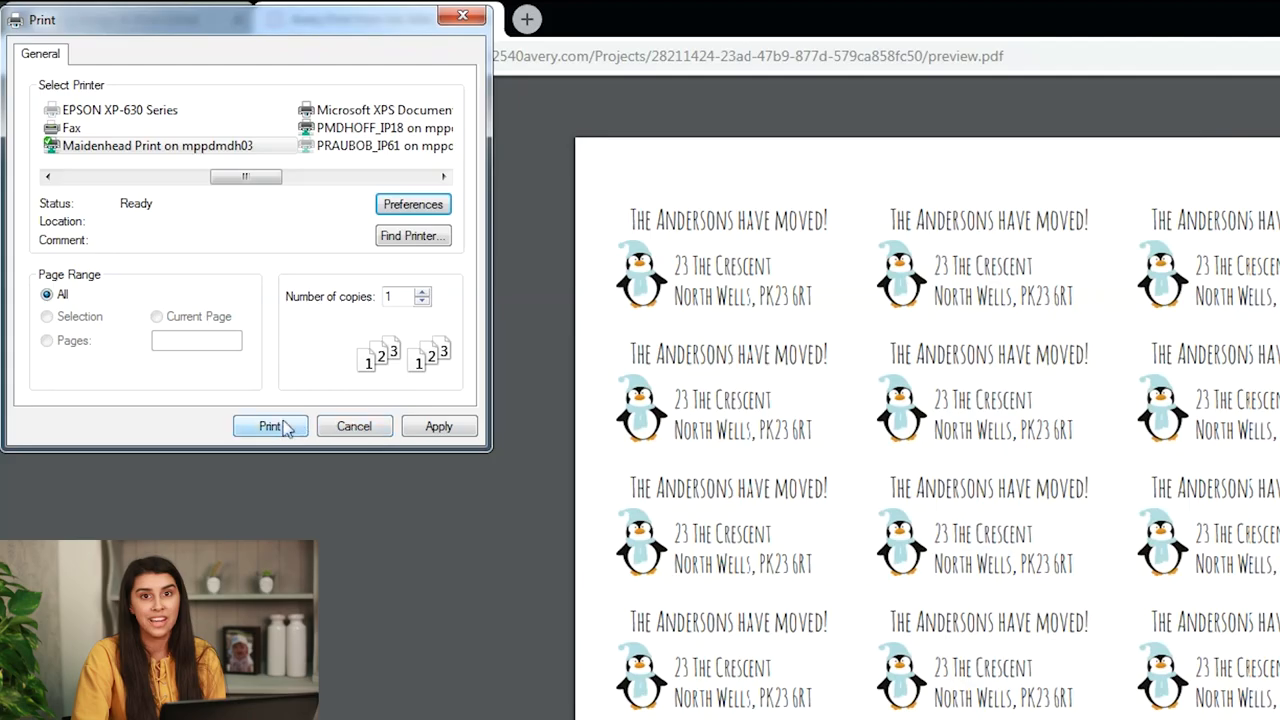